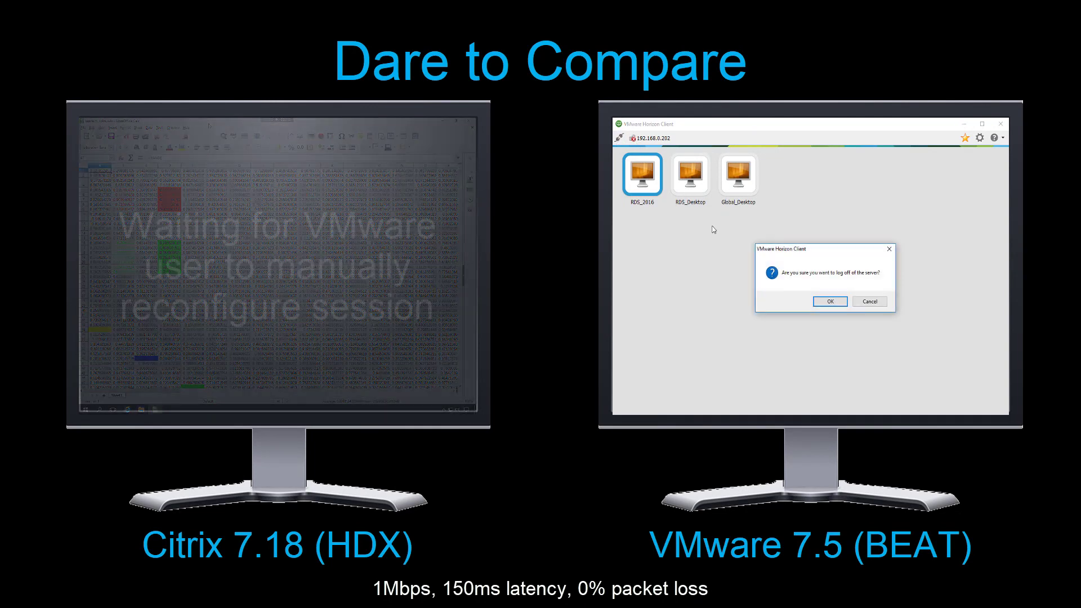
Confirm logging off the Horizon server.
left_click(830, 302)
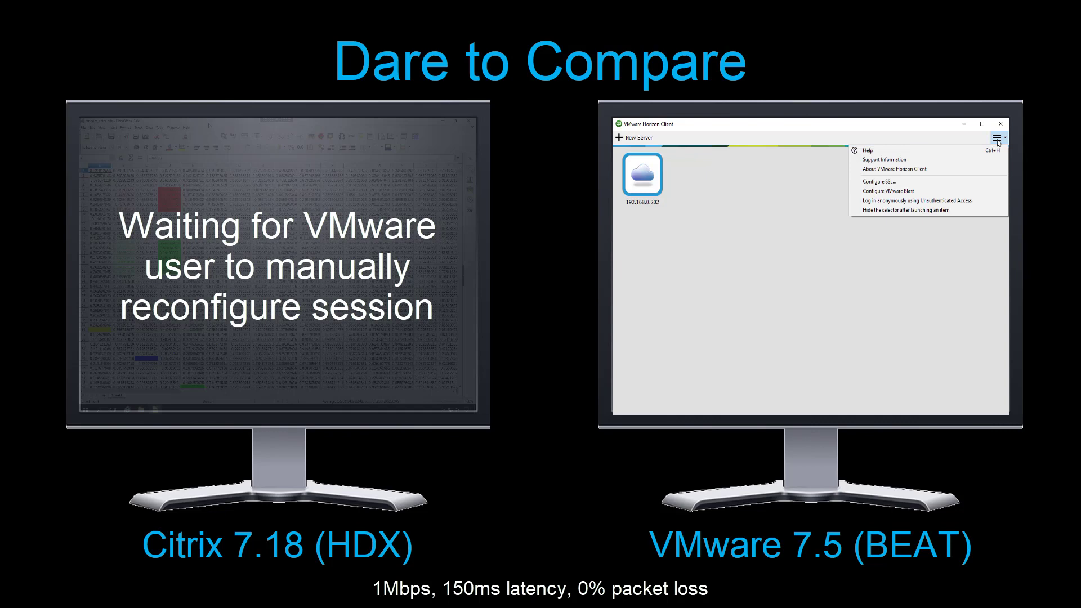
Set the VMware Blast network condition to Poor.
left_click(888, 191)
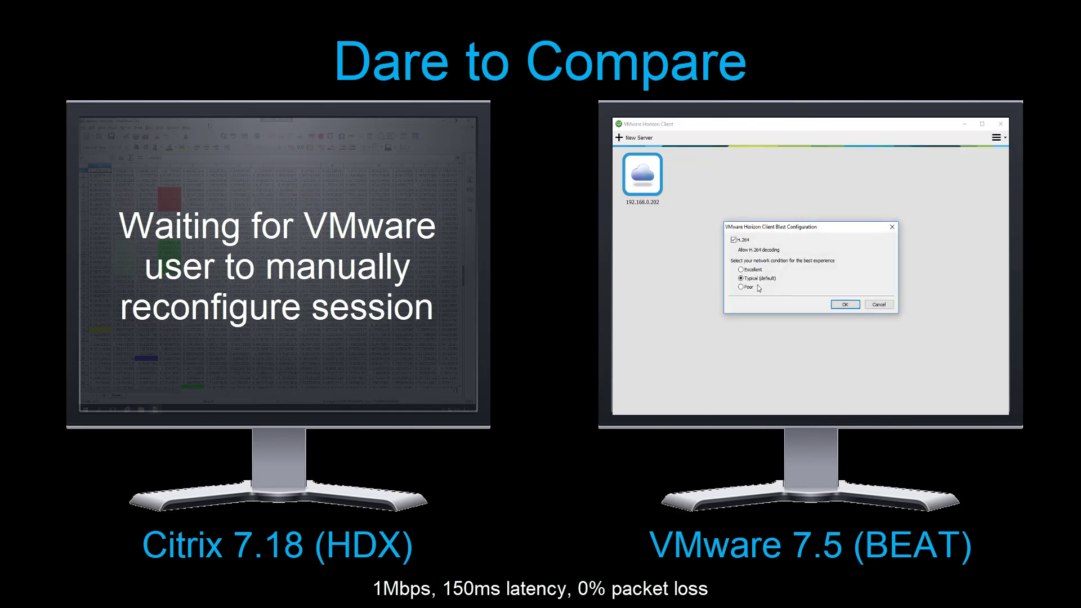
left_click(844, 304)
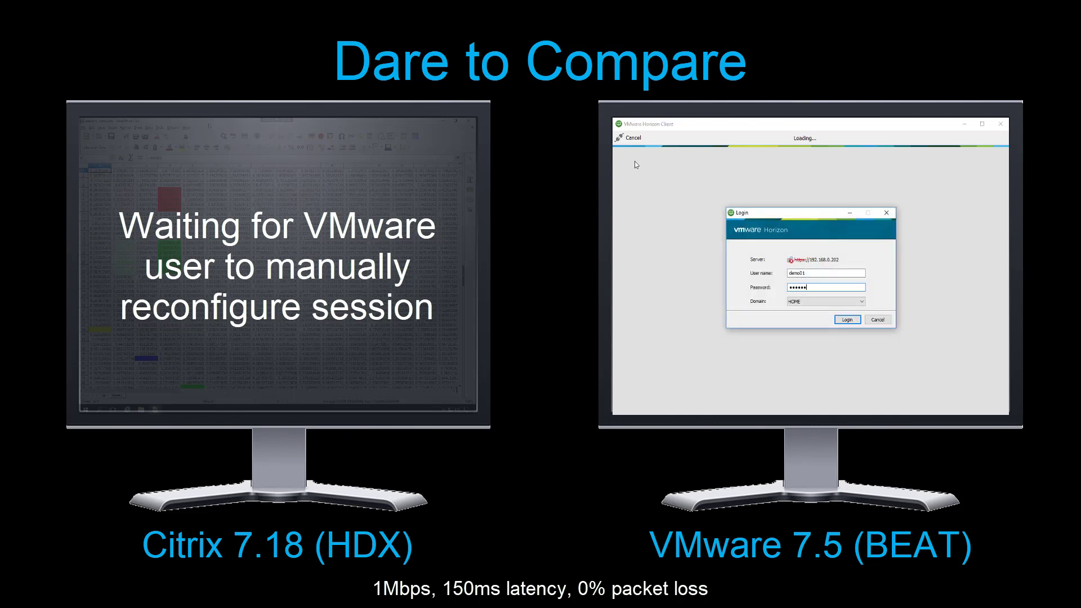
Submit the filled-in credentials to log in to server 192.168.0.202.
left_click(847, 319)
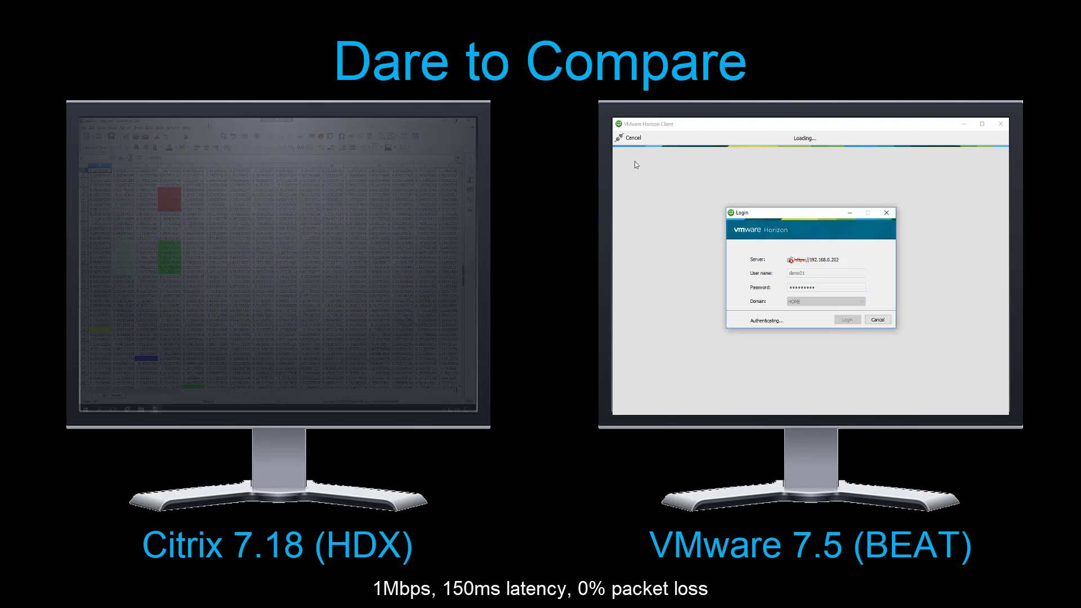